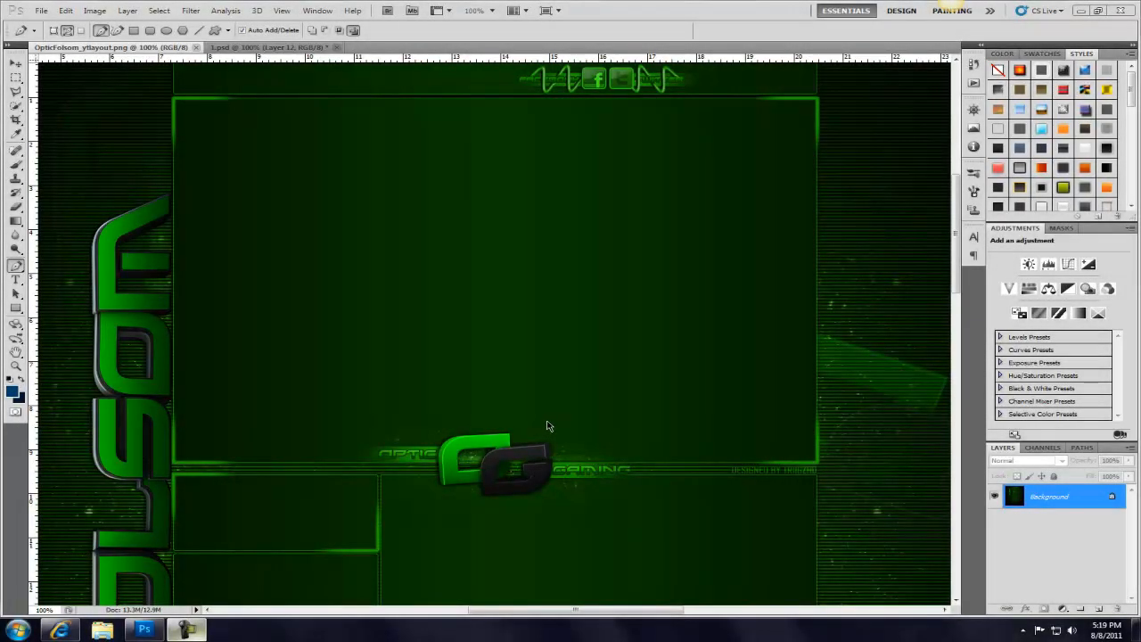
mouse_move(192, 136)
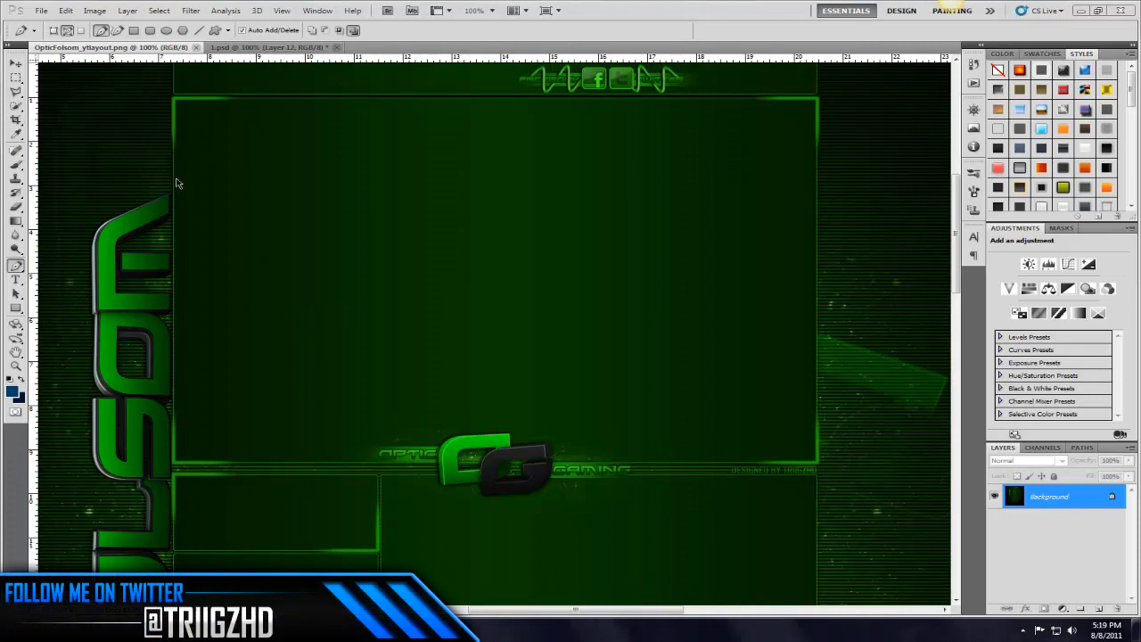
mouse_move(220, 110)
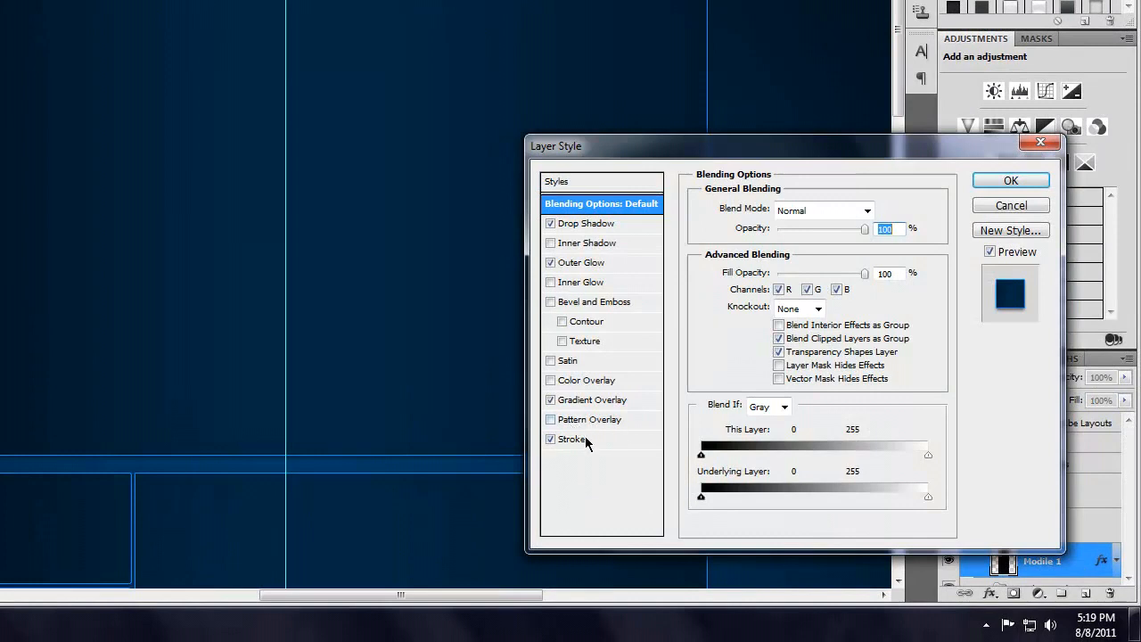
- Set Module 1's outside stroke colour to bright blue #0097ff and confirm the layer style
click(573, 439)
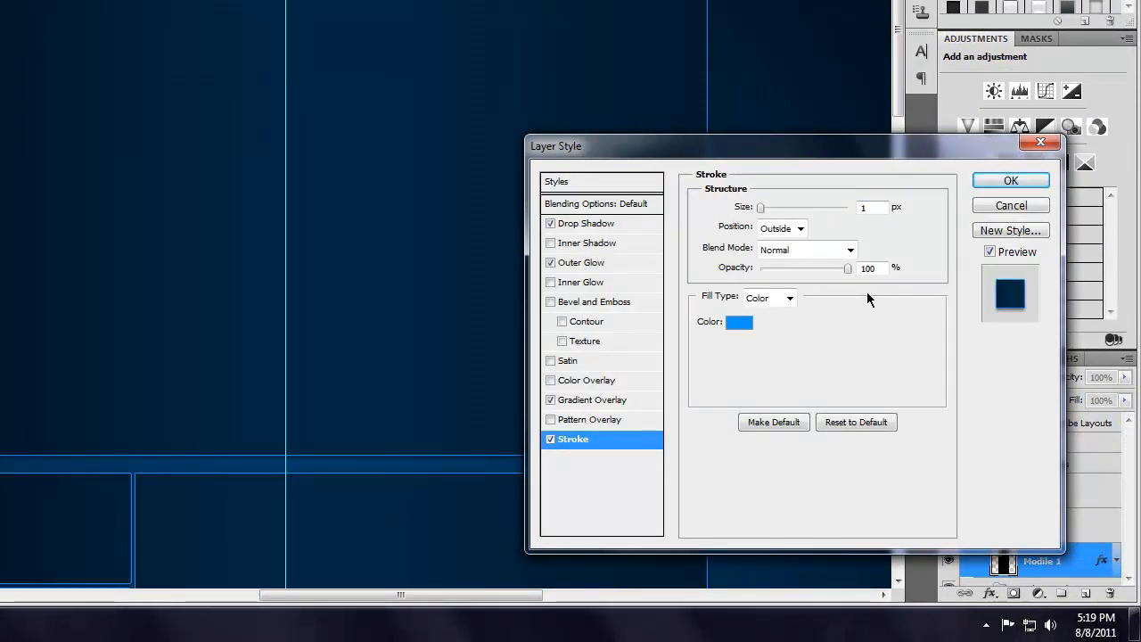
mouse_move(777, 331)
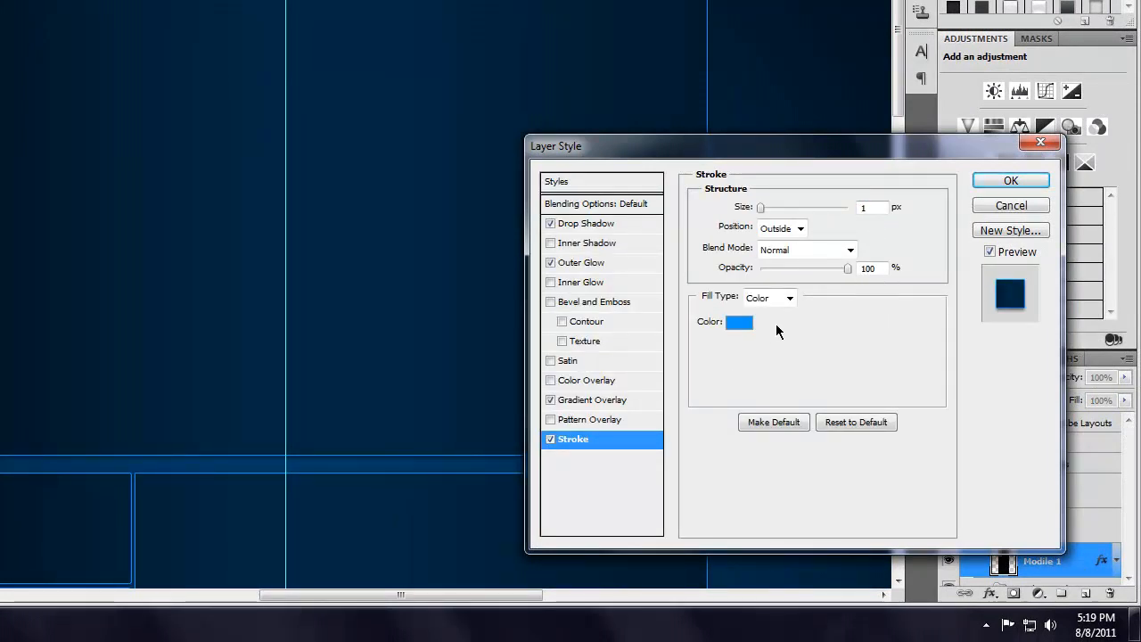
click(738, 322)
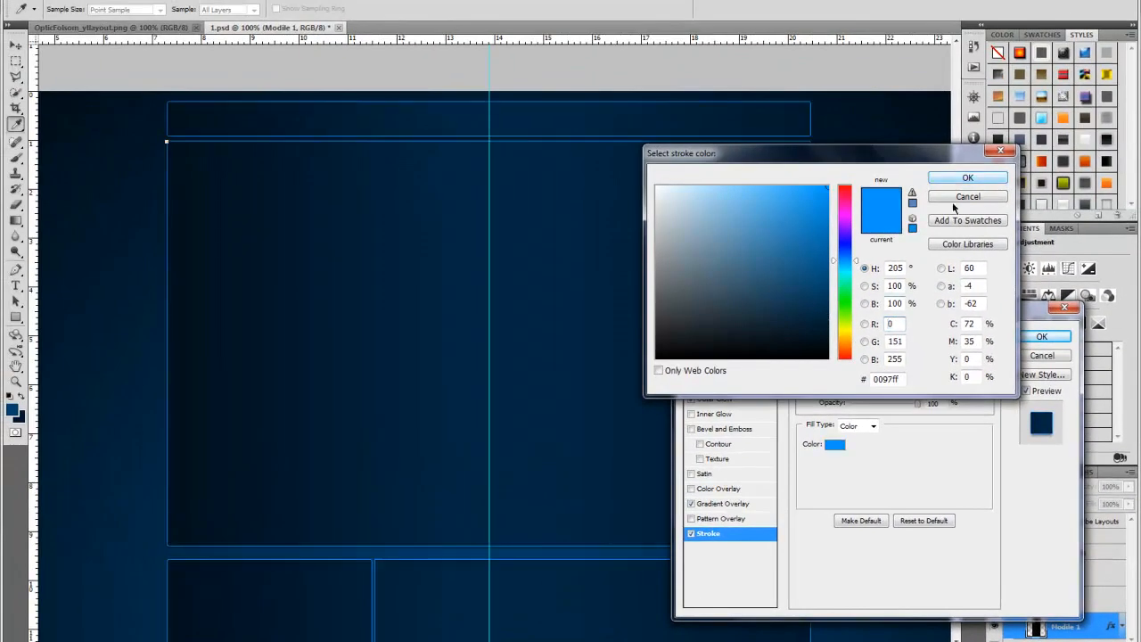
click(967, 176)
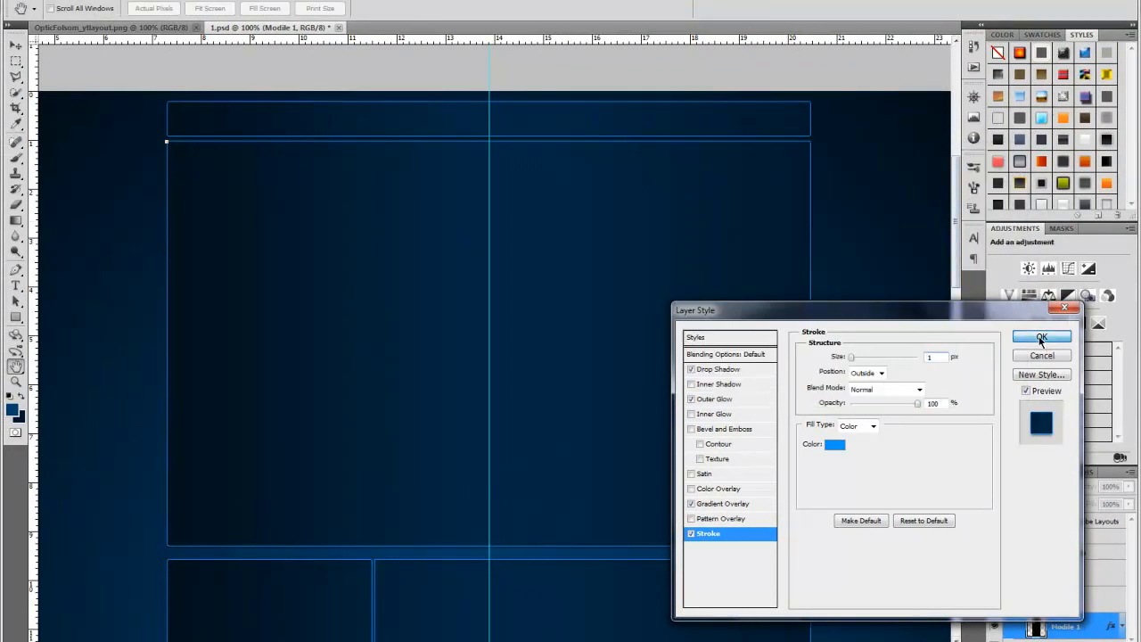
click(1041, 337)
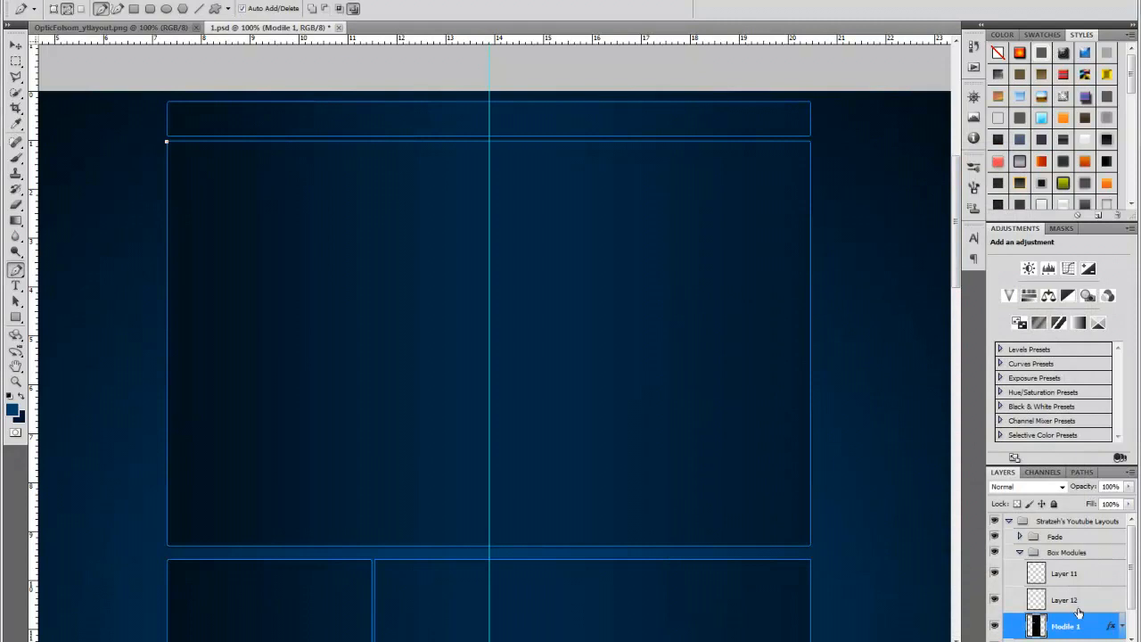
- On Layer 12, trace an L-shaped pen path along the large box's top-left corner
click(1064, 598)
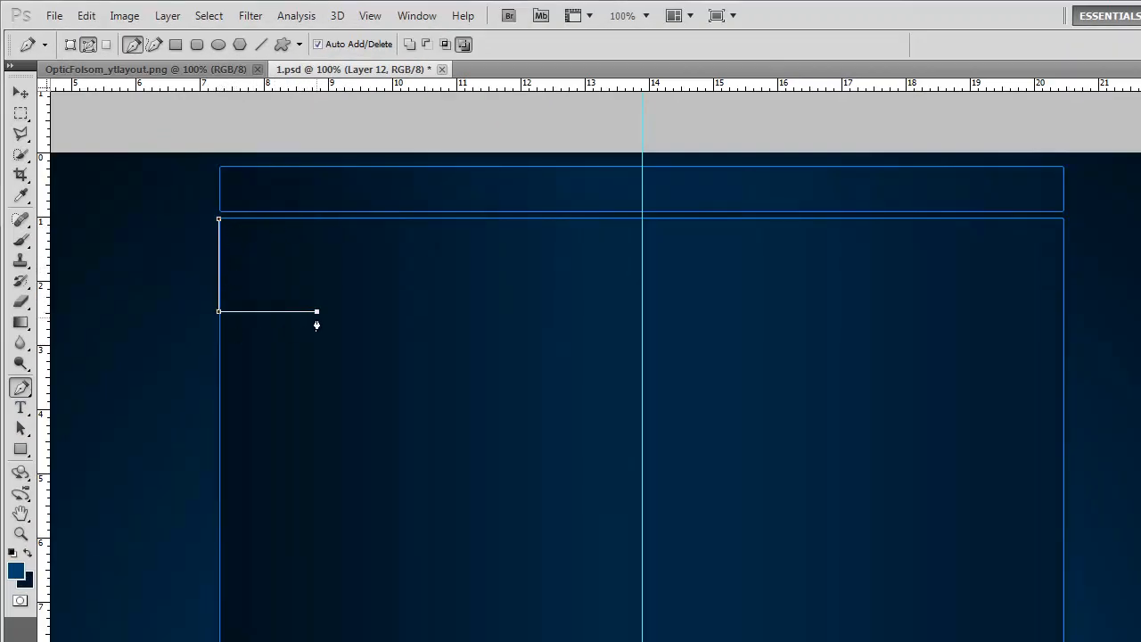
click(20, 93)
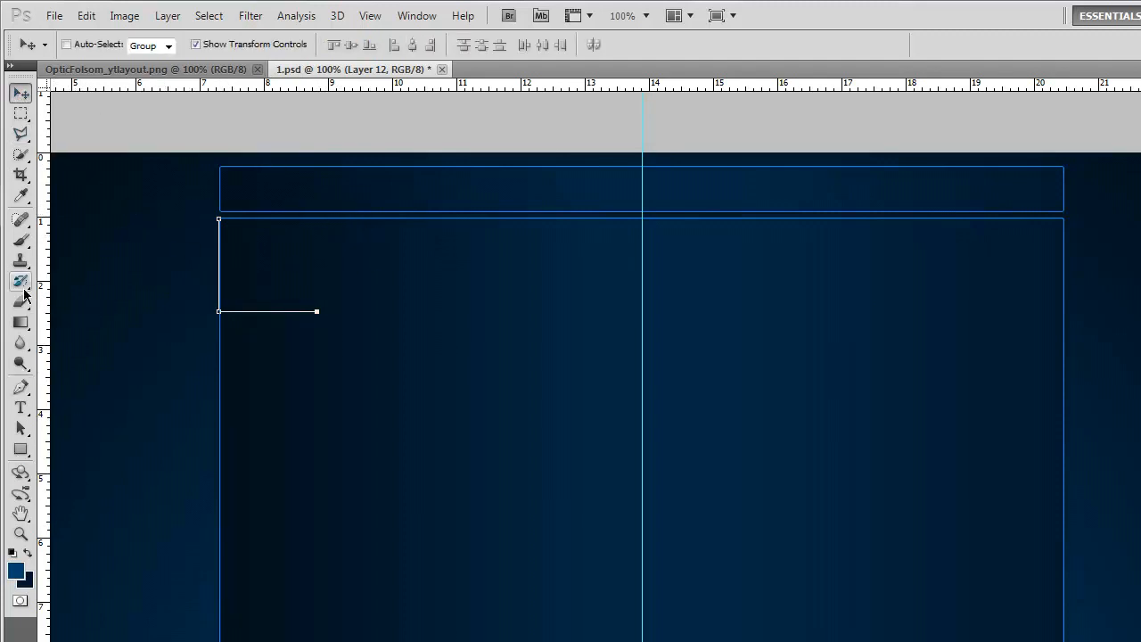
- Choose a soft brush of size 7 and set the foreground colour to bright blue
click(21, 282)
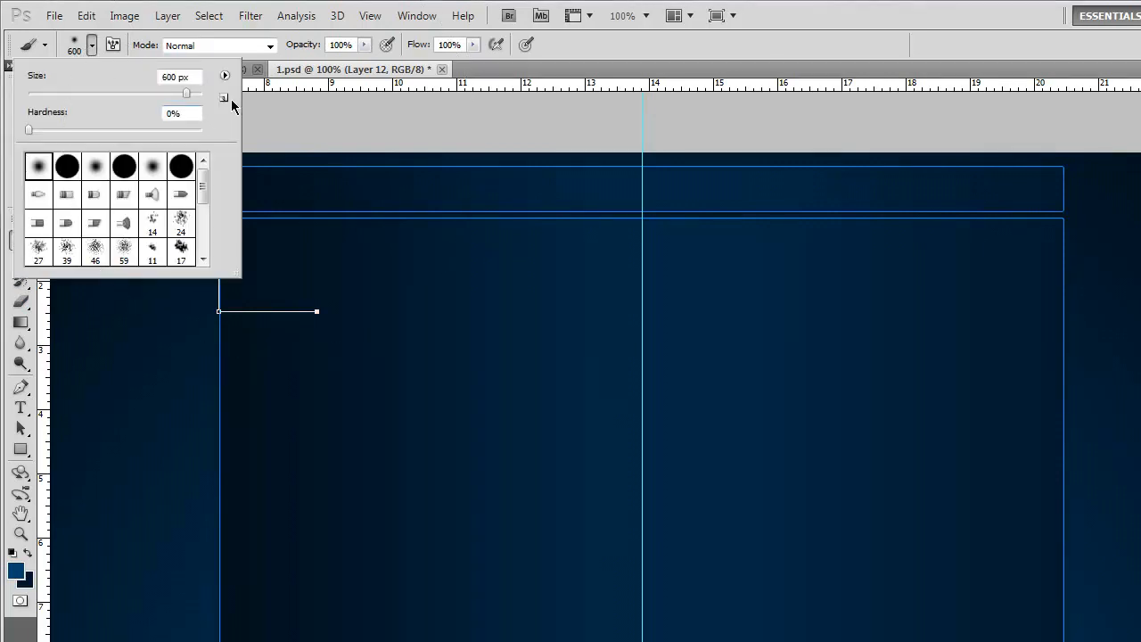
text(7)
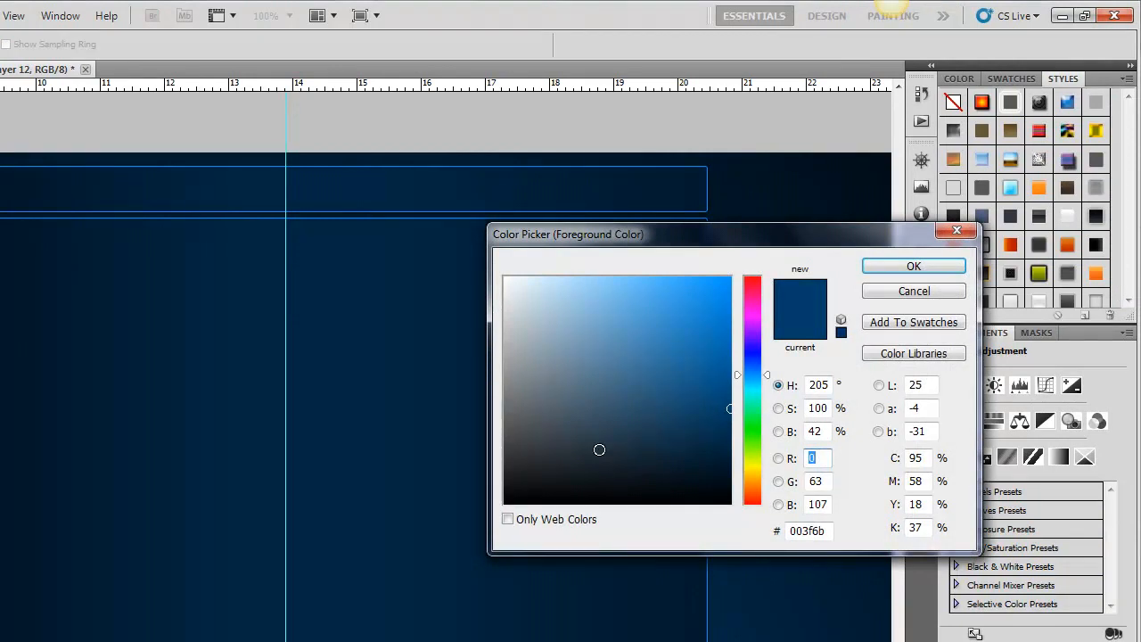
click(913, 266)
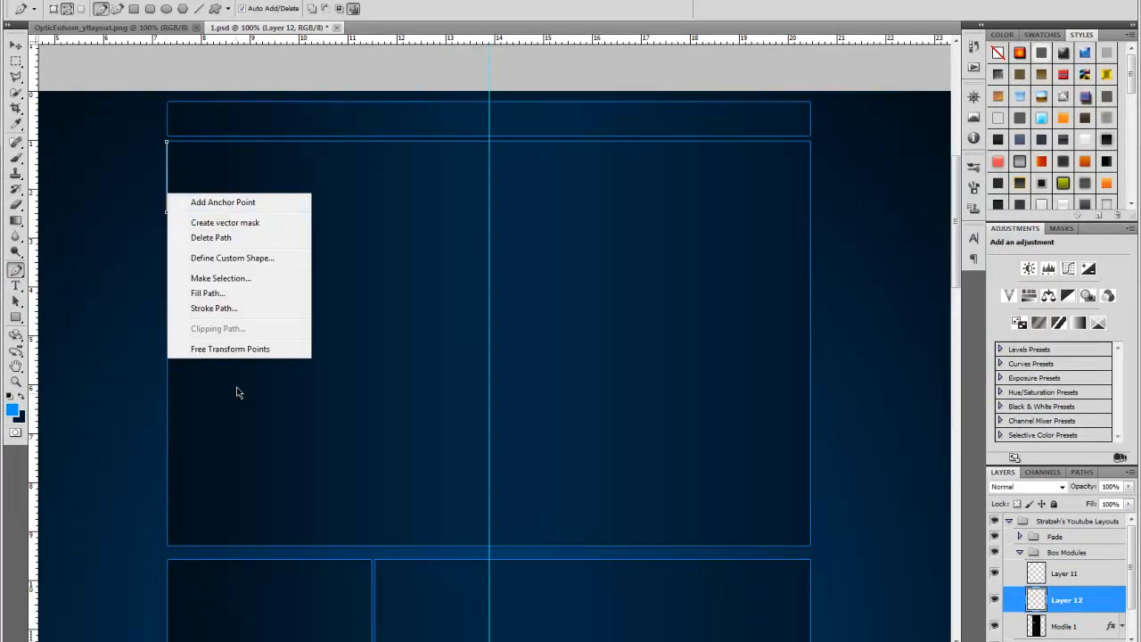
mouse_move(250, 228)
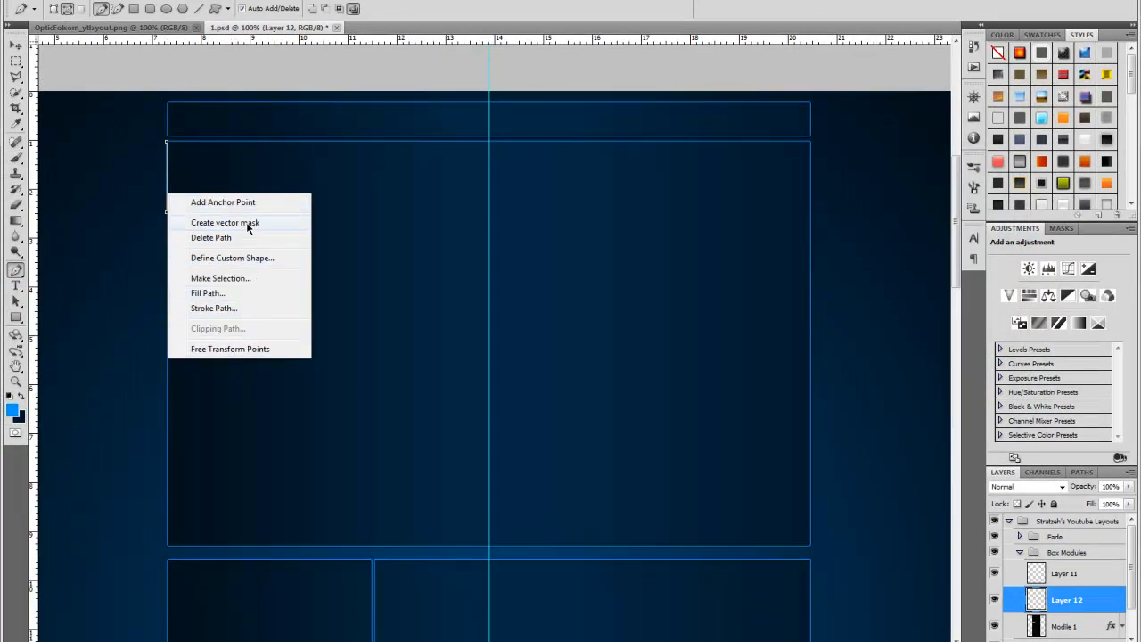
mouse_move(211, 308)
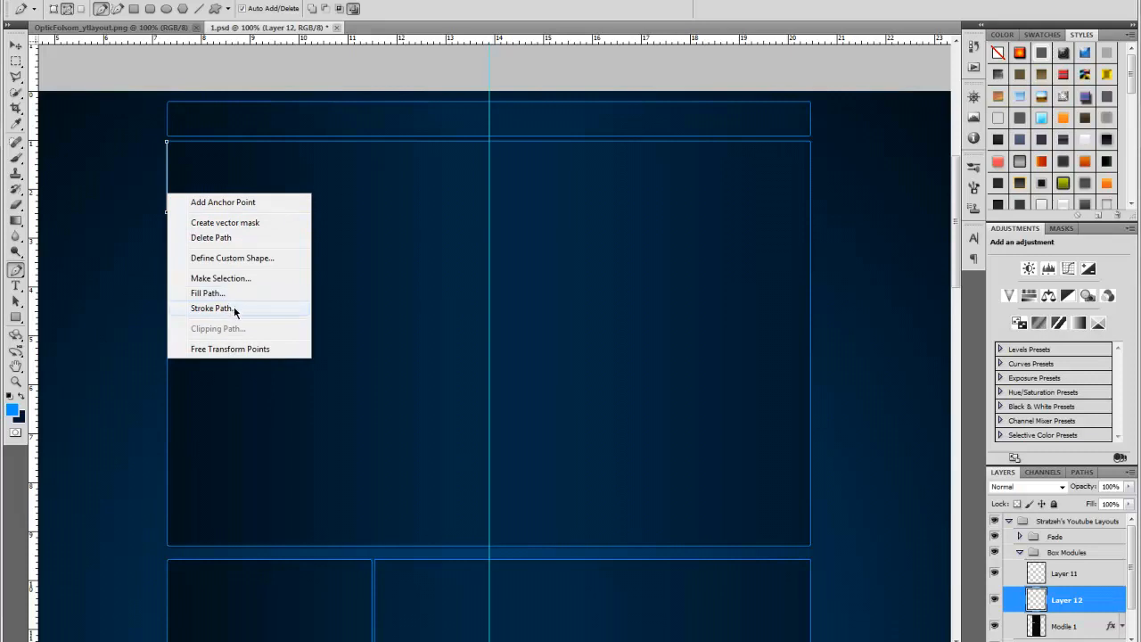
- Stroke the L-shaped corner path with the bright-blue brush
click(211, 307)
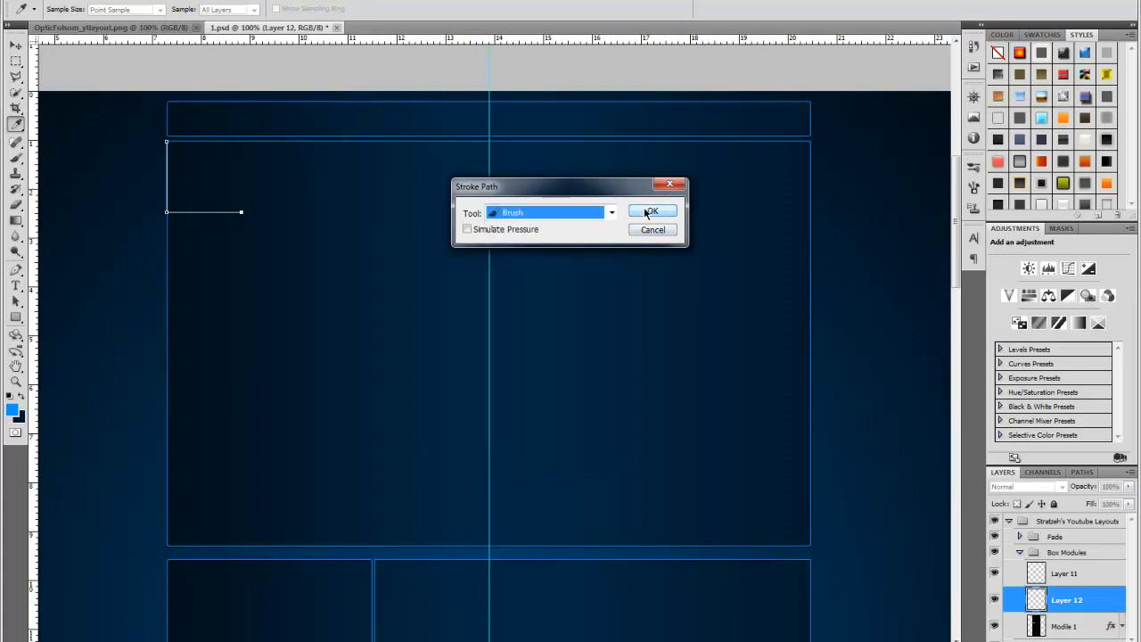
click(651, 211)
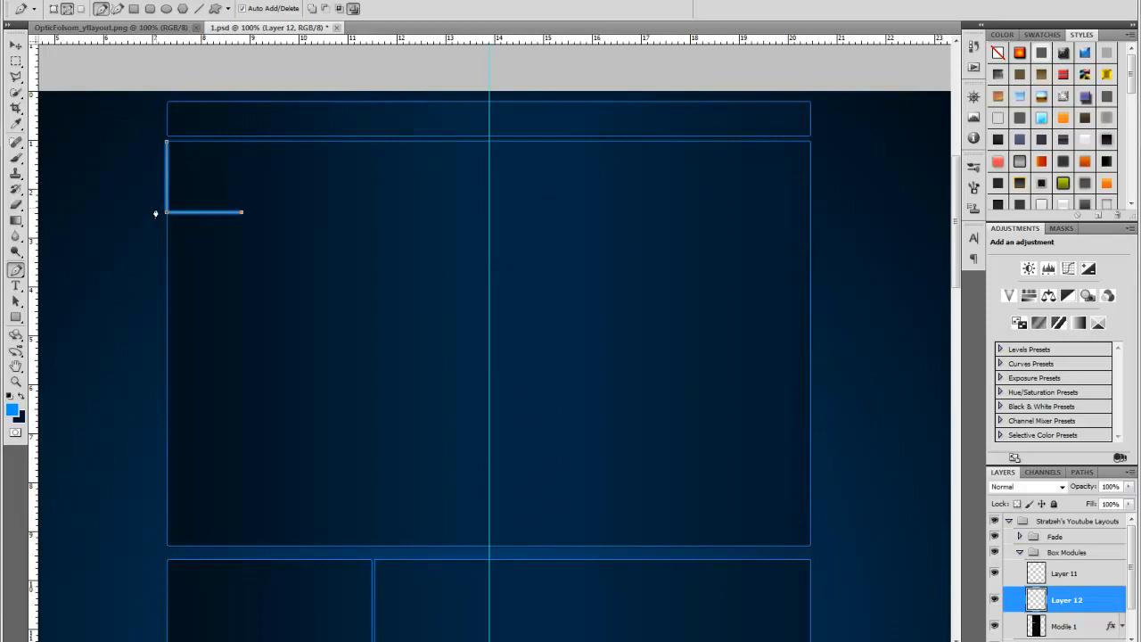
mouse_move(174, 238)
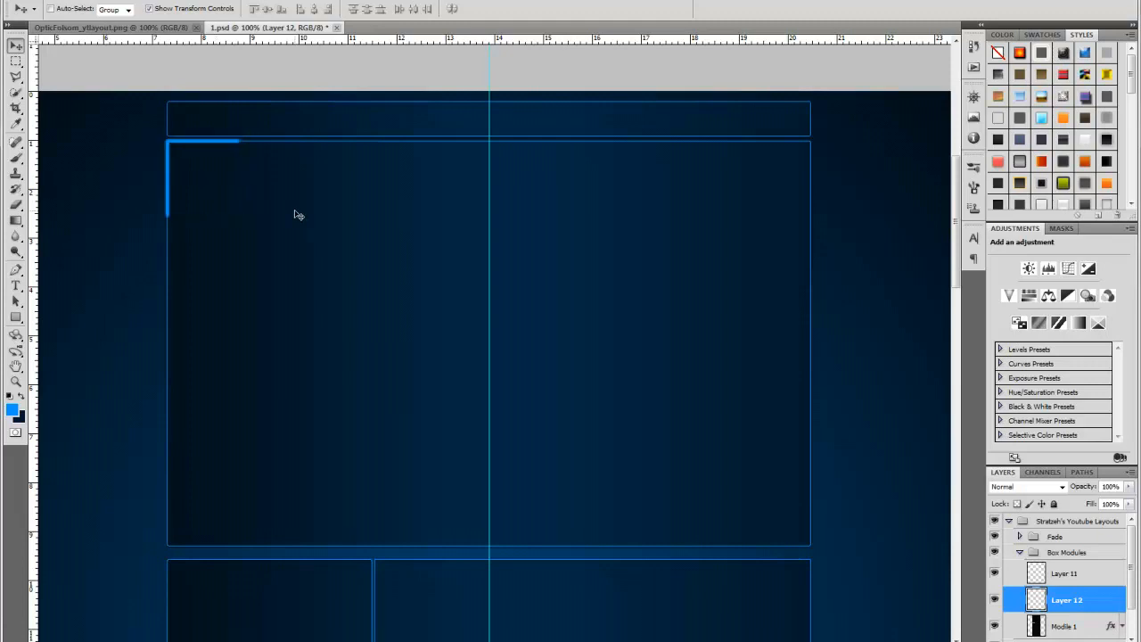
- Select the Eraser and set its brush size to 200 px
click(15, 205)
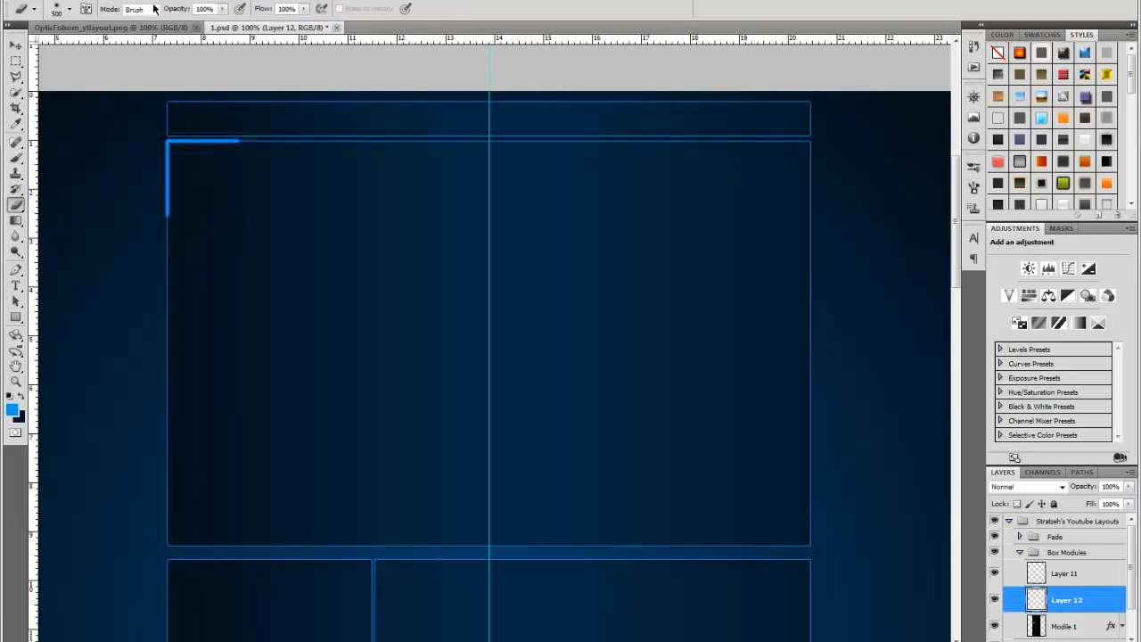
click(71, 9)
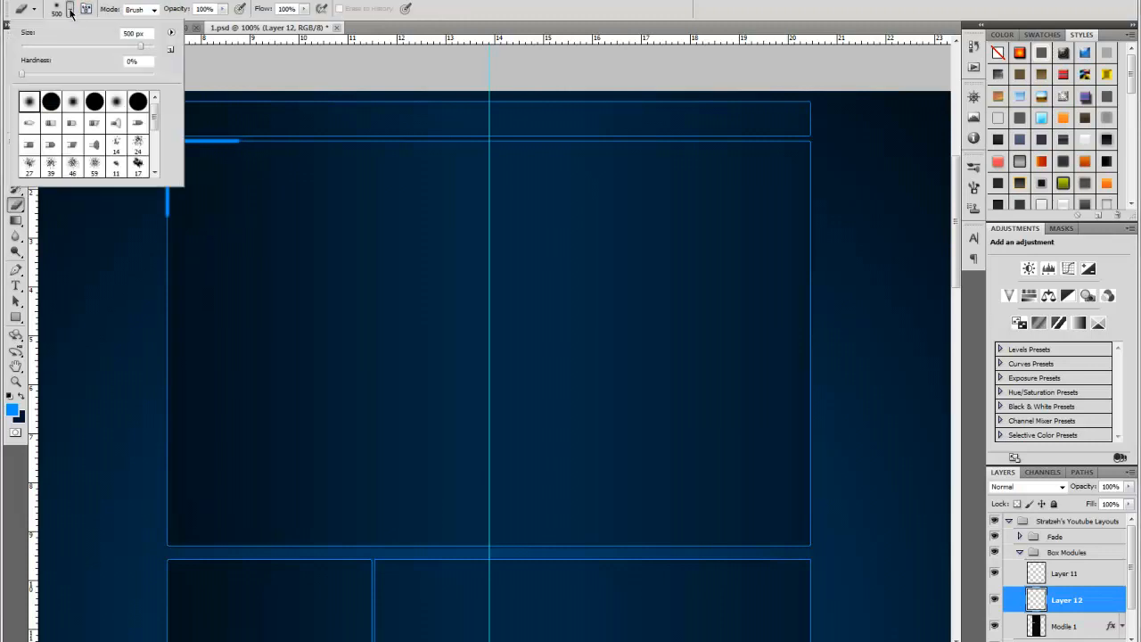
text(200)
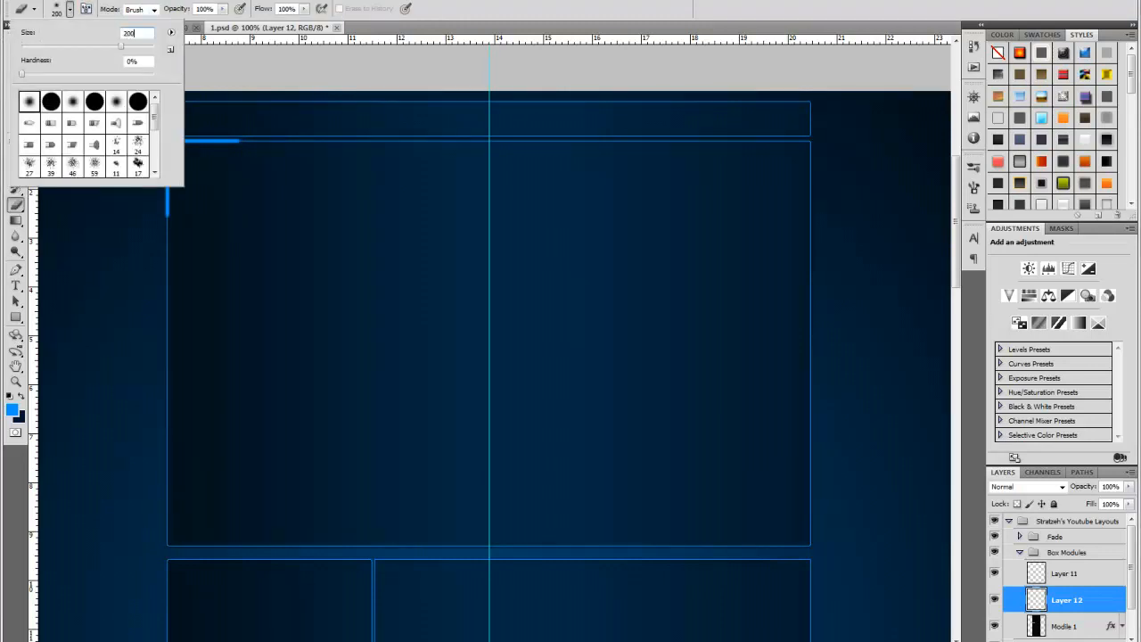
mouse_move(297, 215)
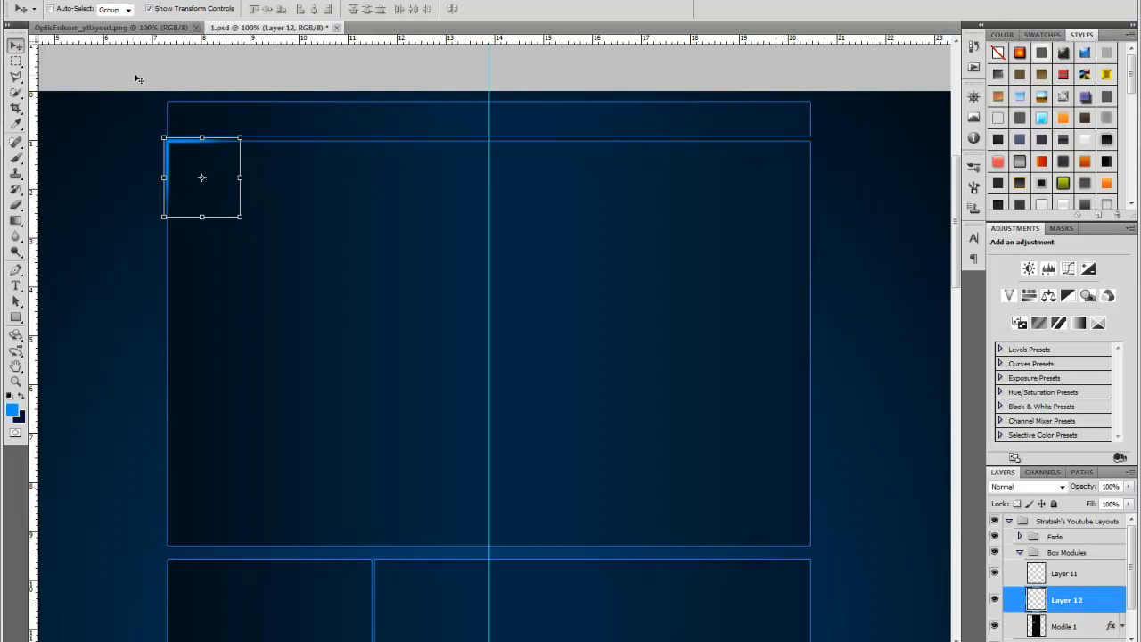
- Flip the duplicated corner accent horizontally for the large box's top-right corner
click(36, 5)
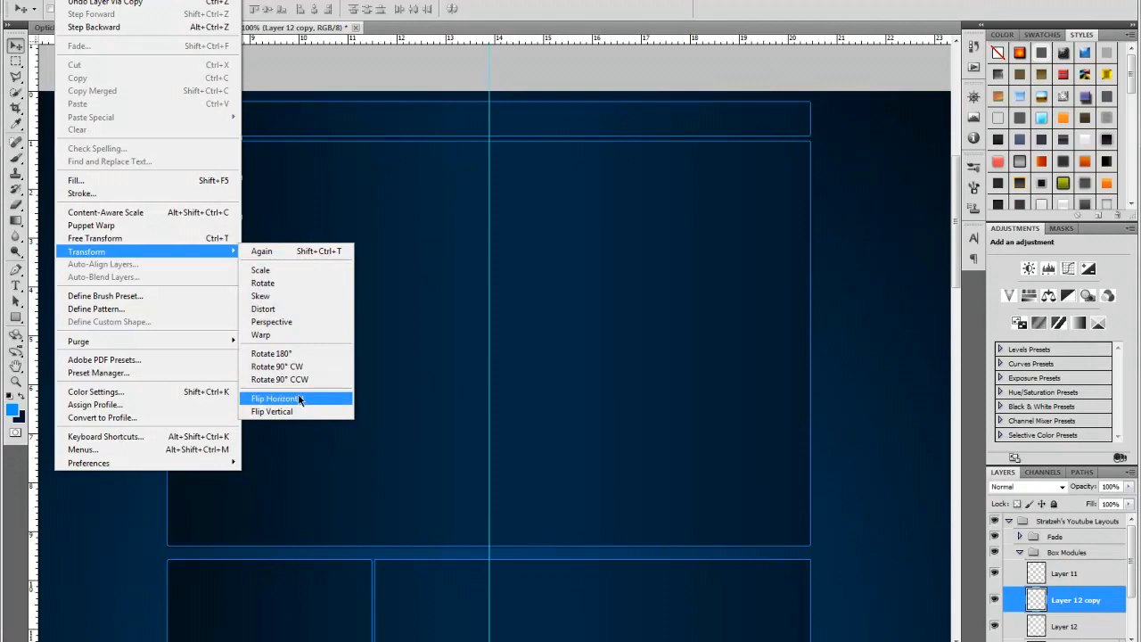
click(274, 398)
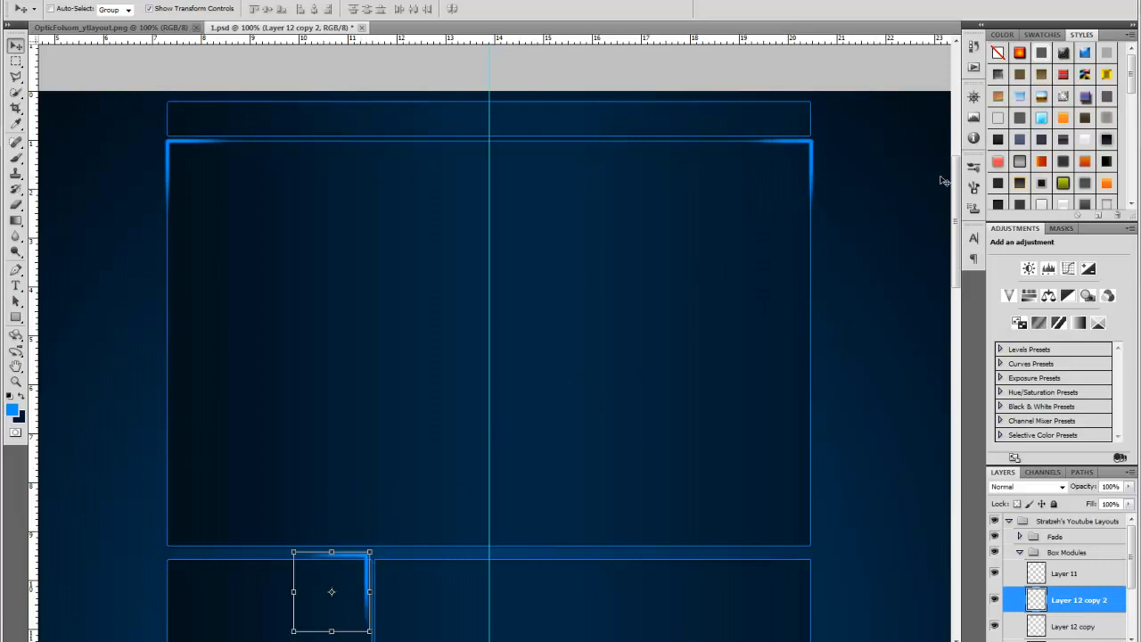
- Scroll down to the small box below the large module
scroll(down, 3)
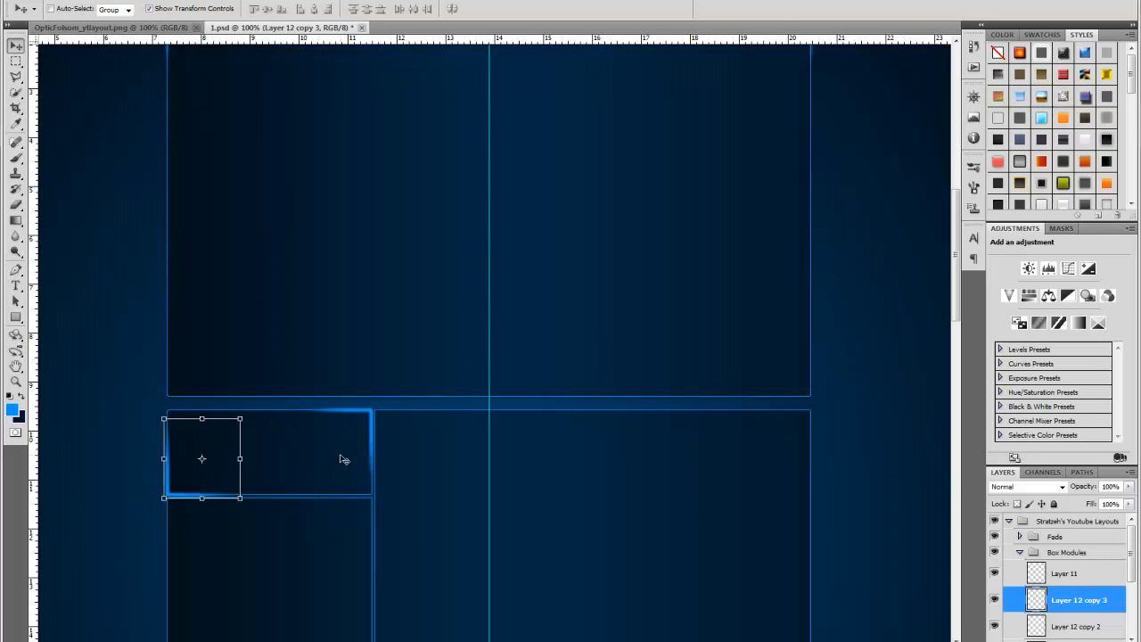
mouse_move(950, 312)
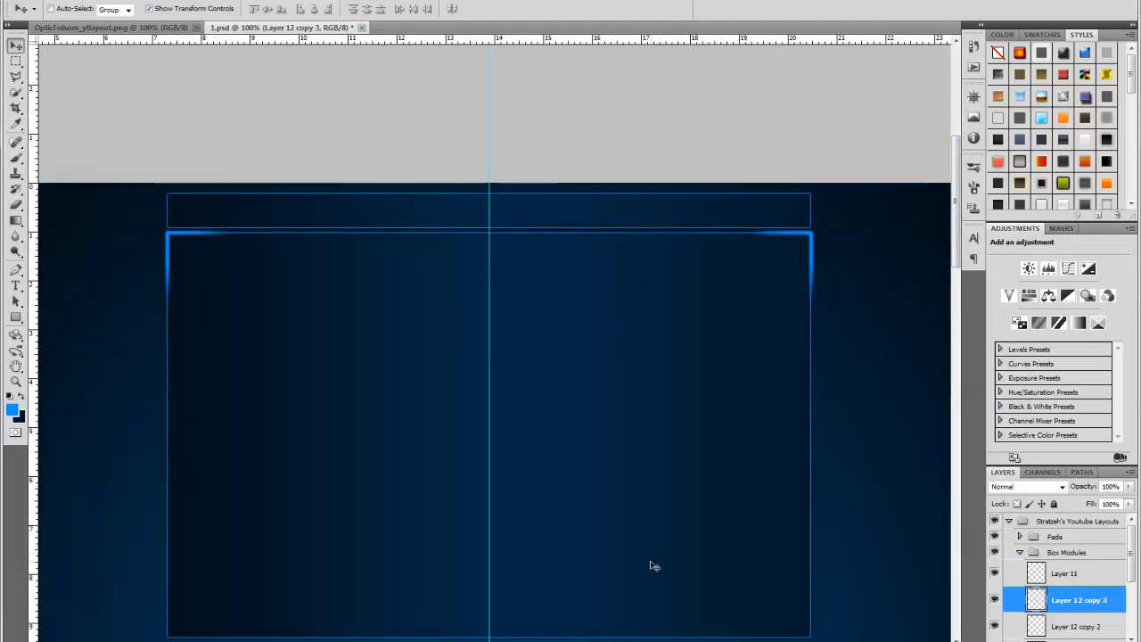
scroll(down, 3)
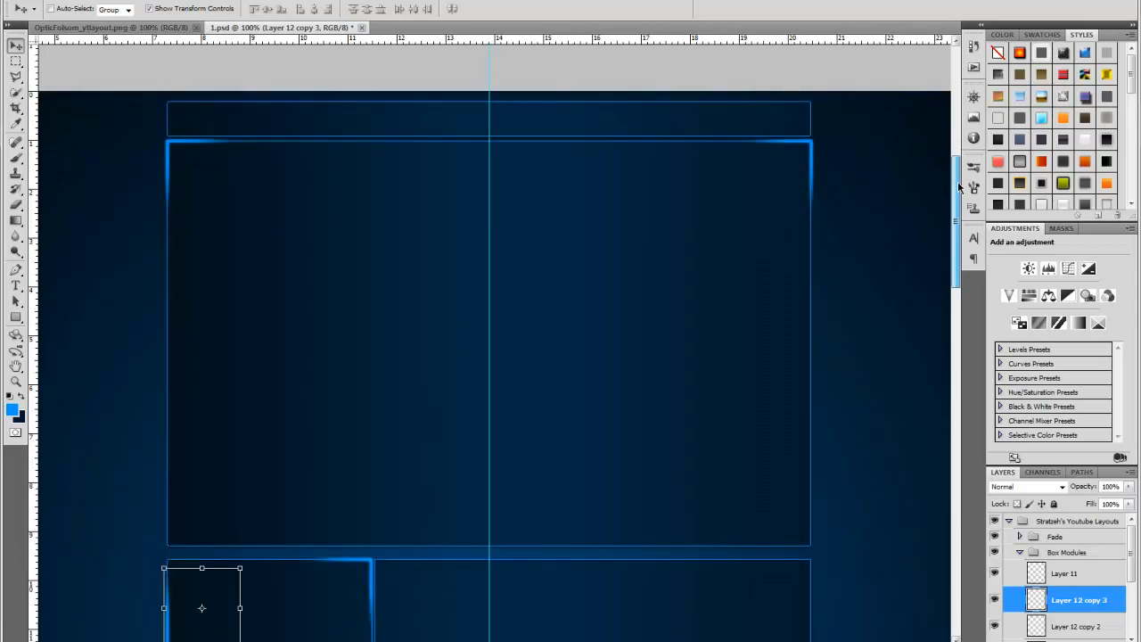
scroll(down, 3)
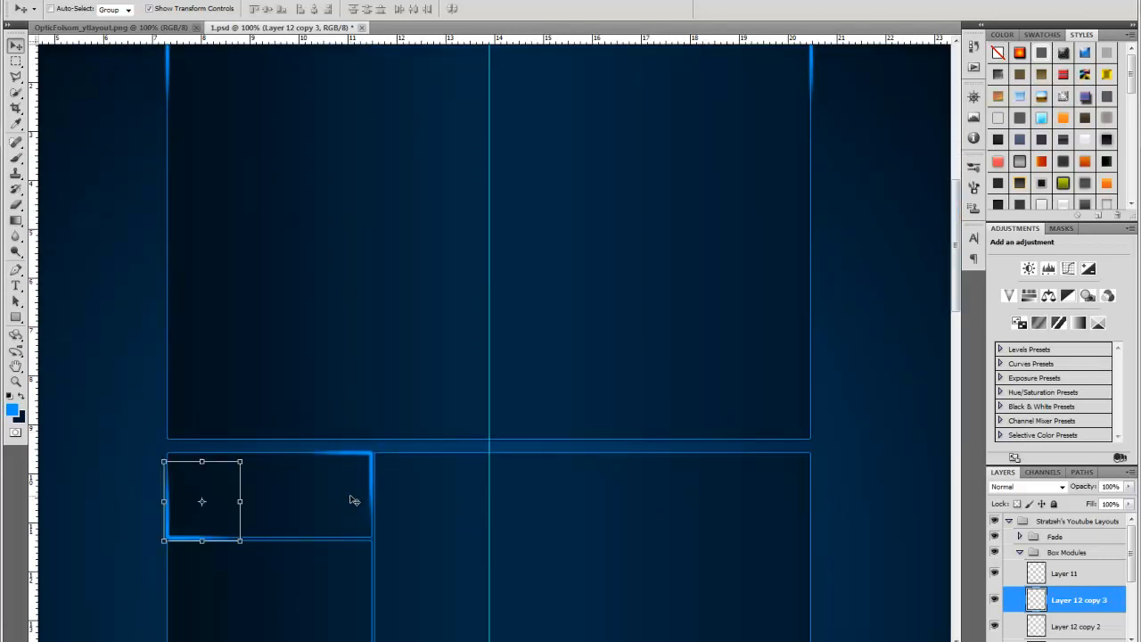
mouse_move(325, 518)
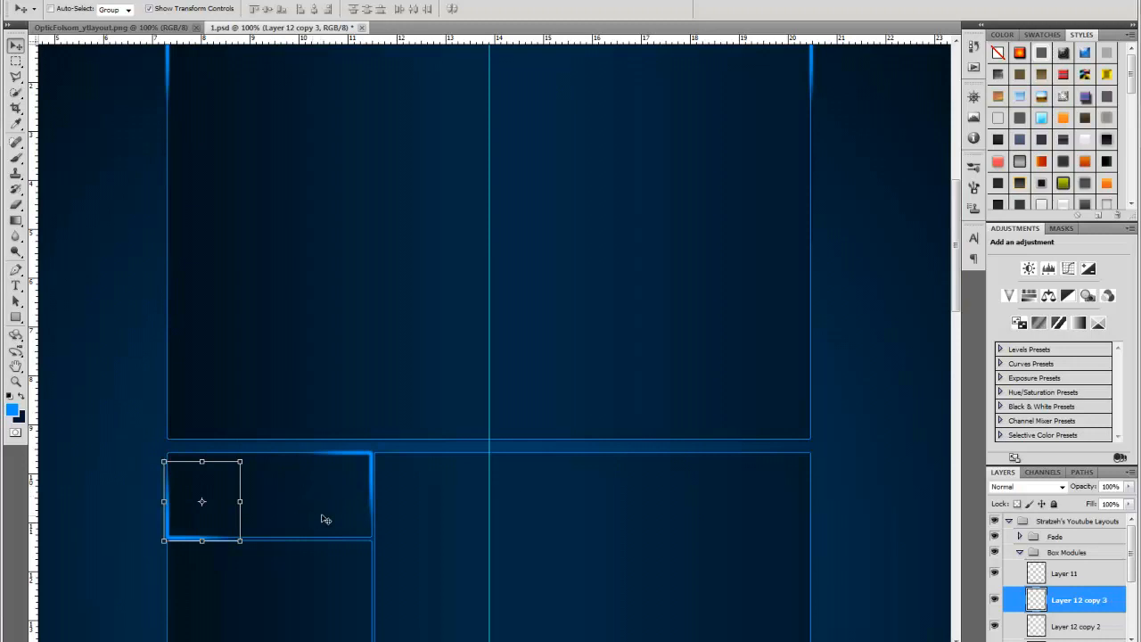
mouse_move(377, 513)
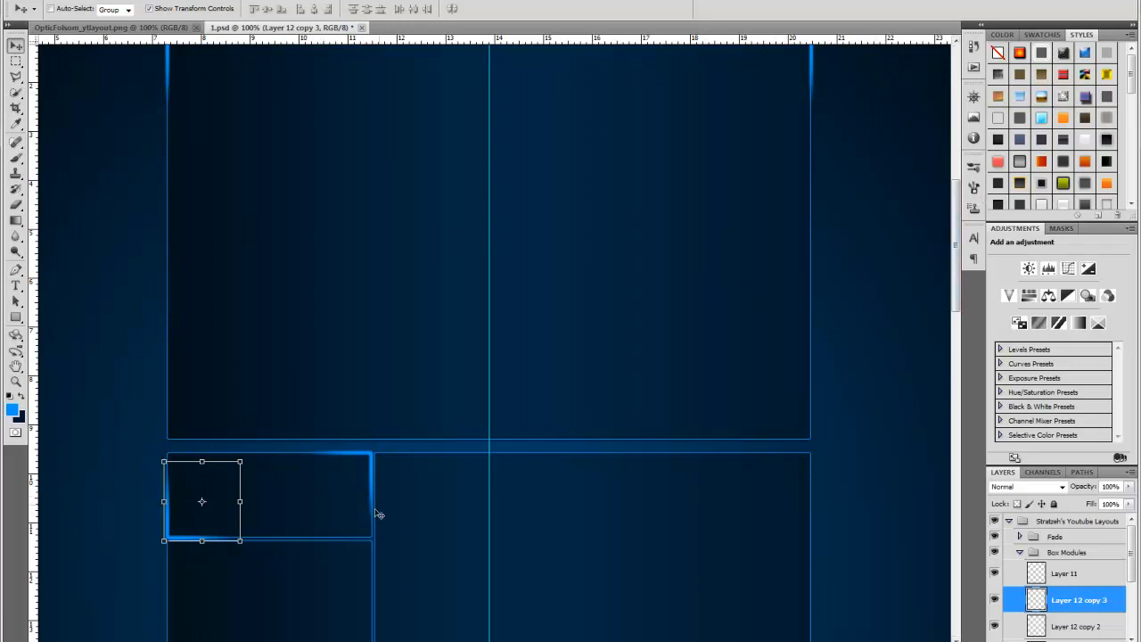